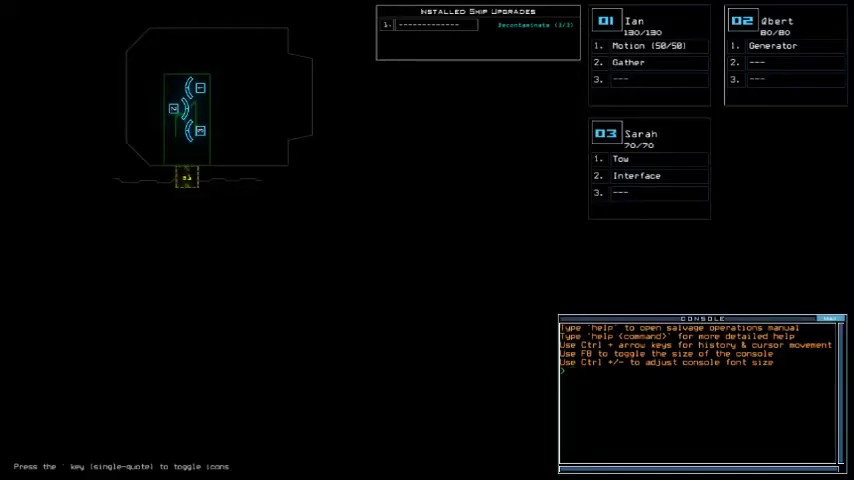
- Report the derelict's infestation and hull status, then swap drone upgrades between drones 02 and 03
{"action": "key", "text": "Escape"}
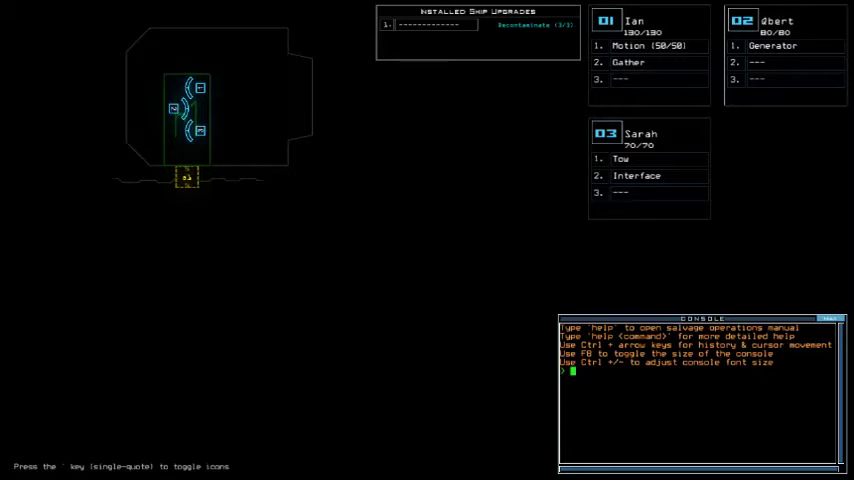
{"action": "type", "text": "status"}
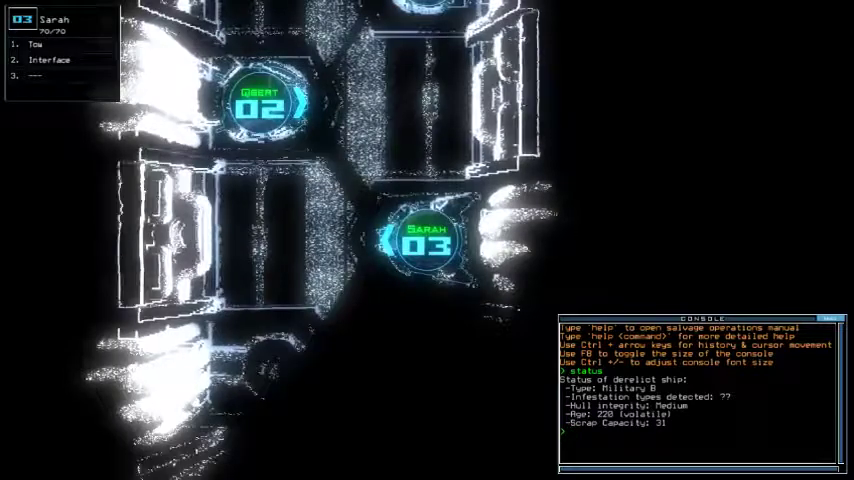
{"action": "type", "text": "swap"}
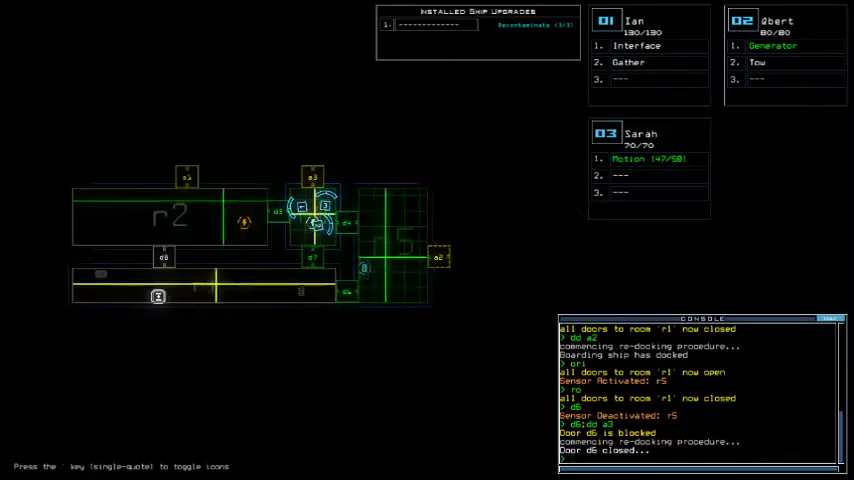
- Open room r5 via a2, then accept the 690 daily score to view the leaderboard
{"action": "type", "text": "open r5:a2"}
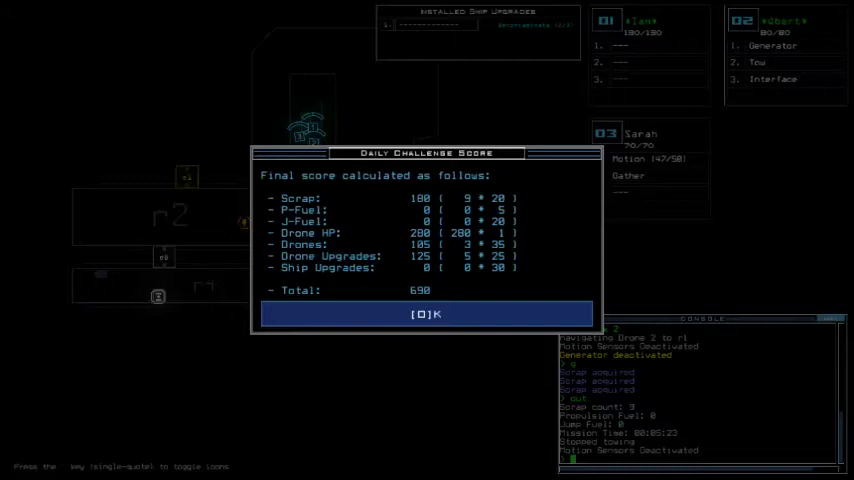
{"action": "left_click", "coordinate": [424, 312]}
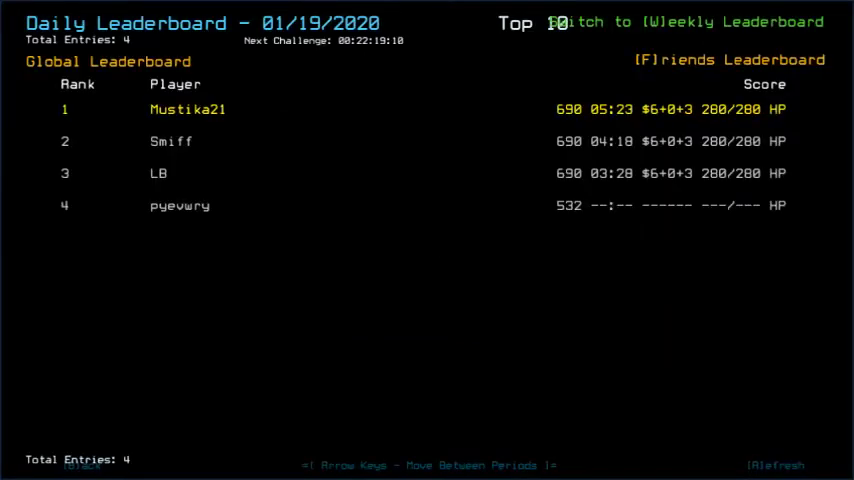